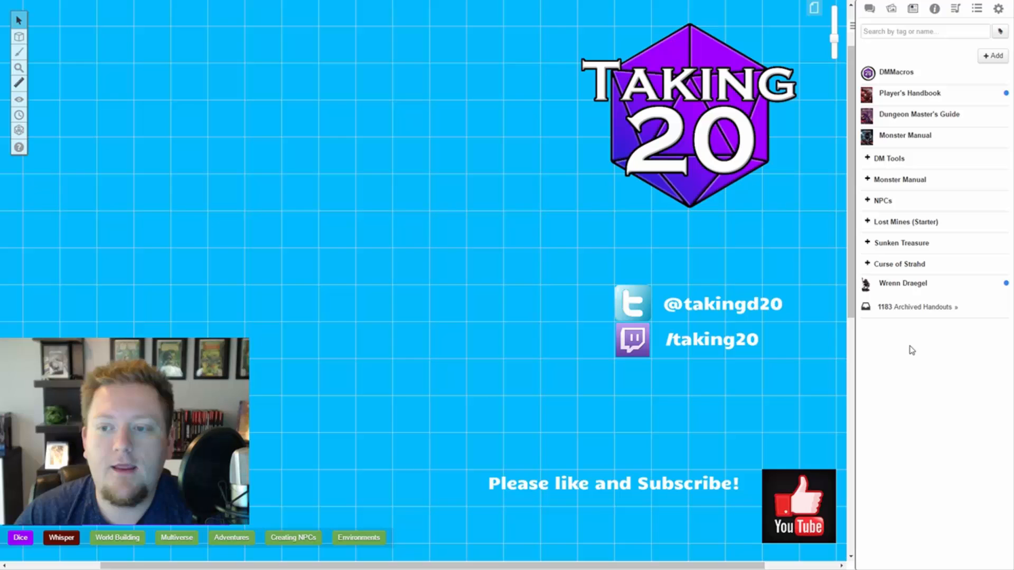
mouse_move(929, 110)
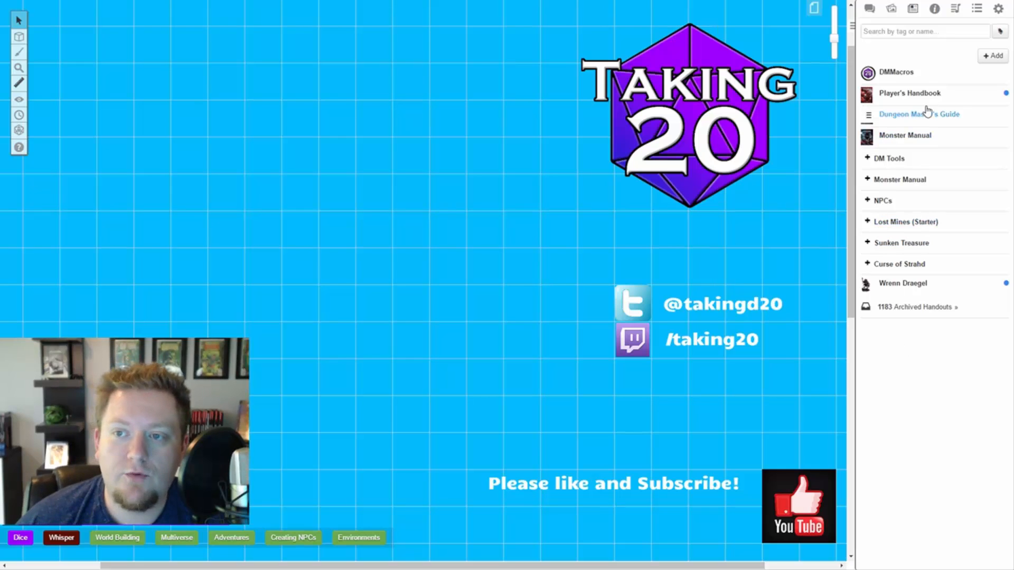
Start a chat message with the bracketed link label [WHATEVER.
left_click(870, 9)
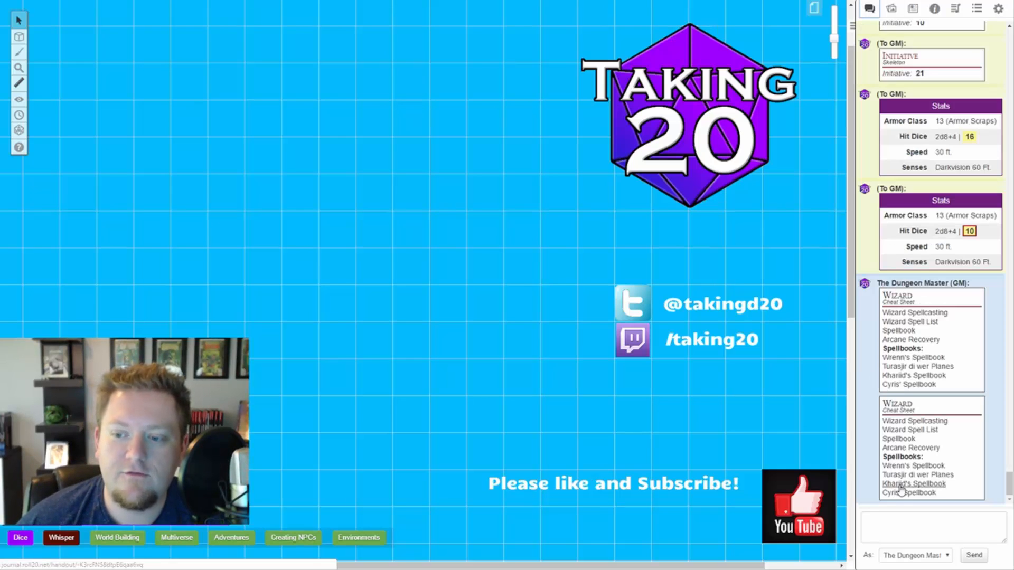
left_click(932, 527)
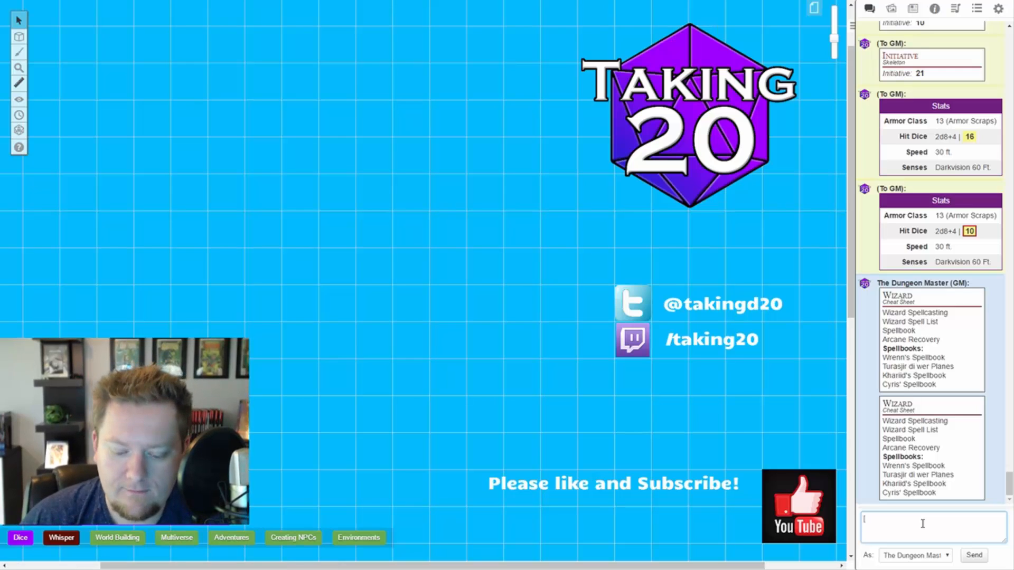
type("[W")
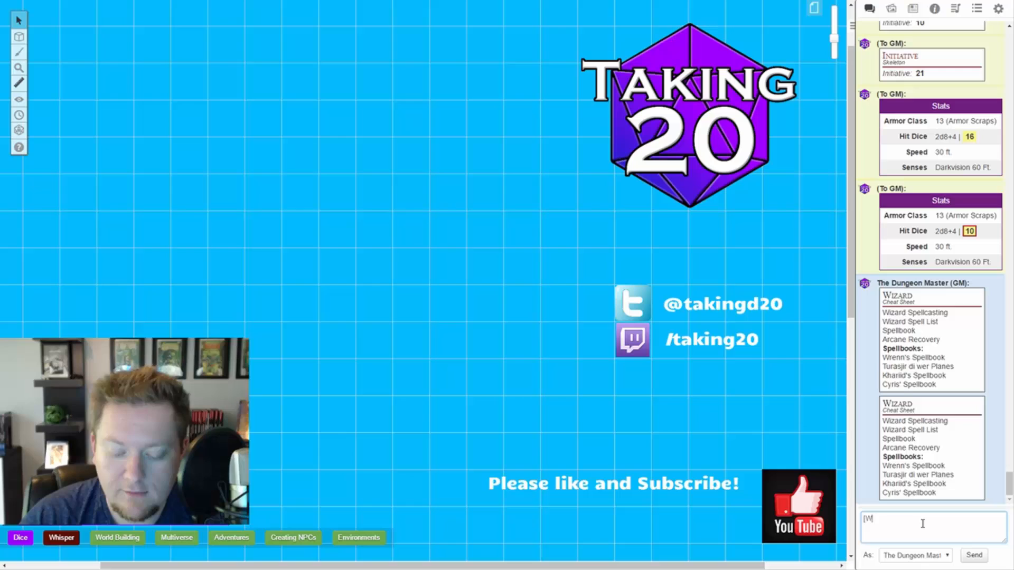
type("HATEVER")
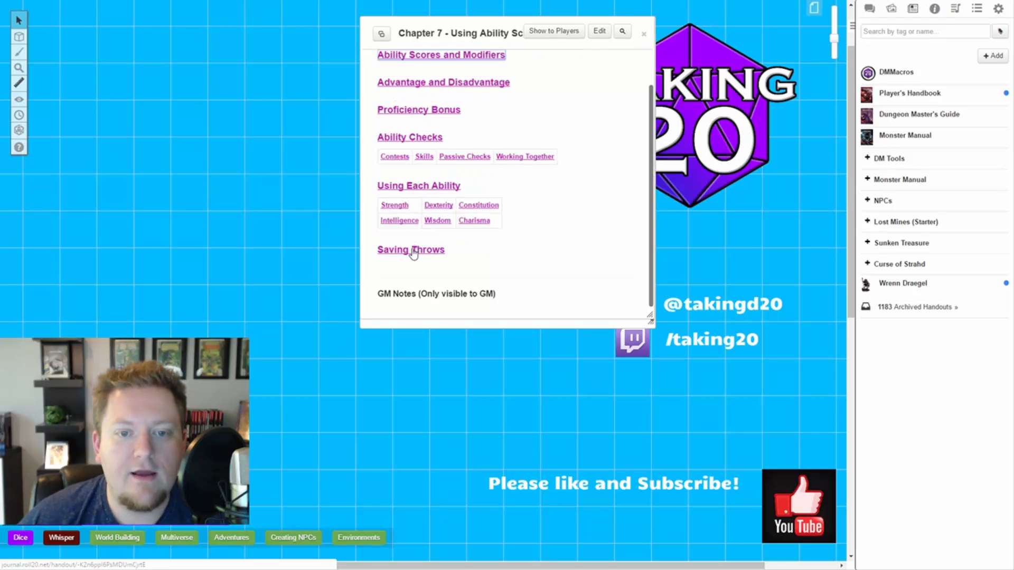
mouse_move(517, 141)
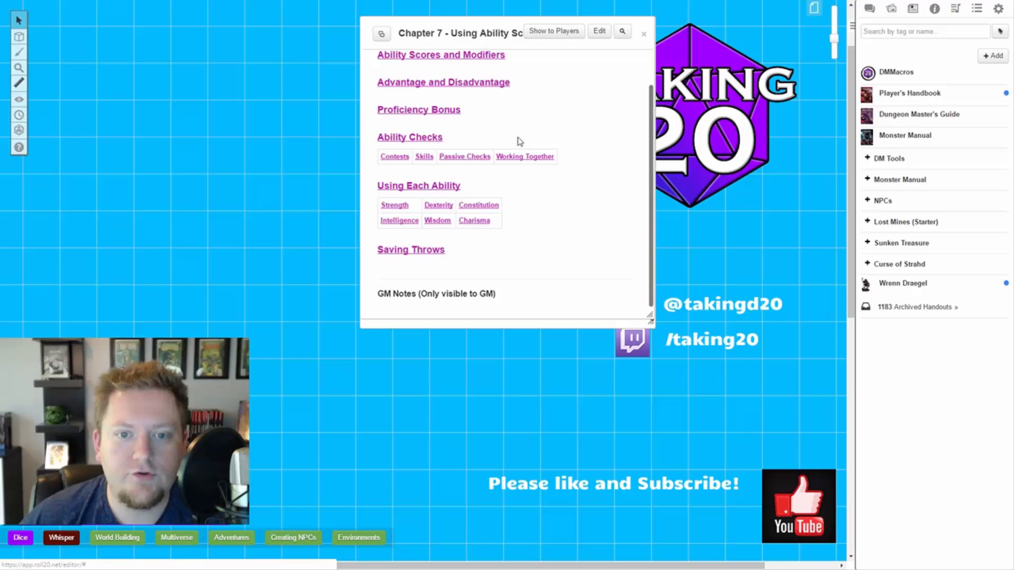
mouse_move(409, 249)
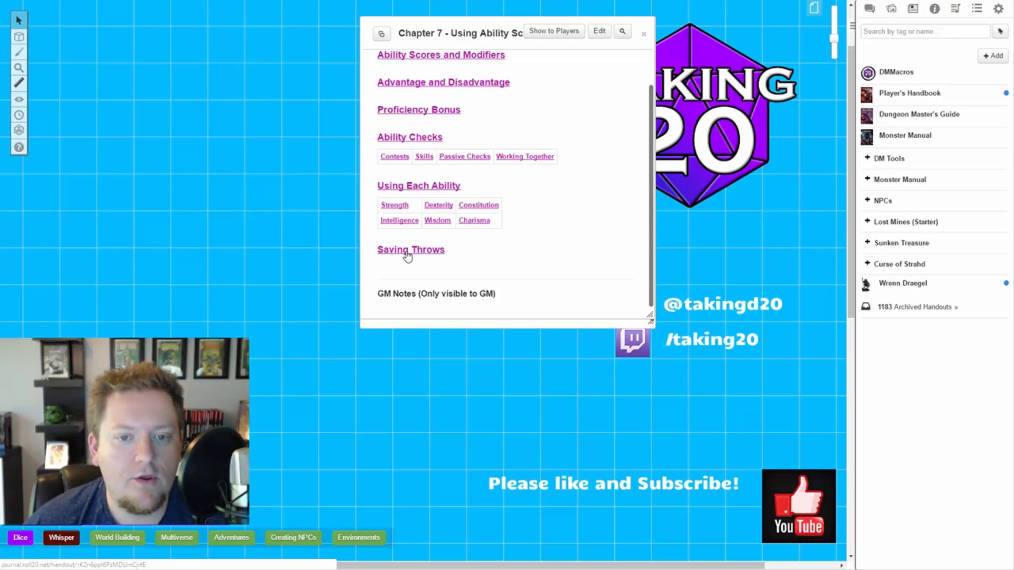
Copy the Saving Throws handout link address and return to the chat draft.
right_click(411, 249)
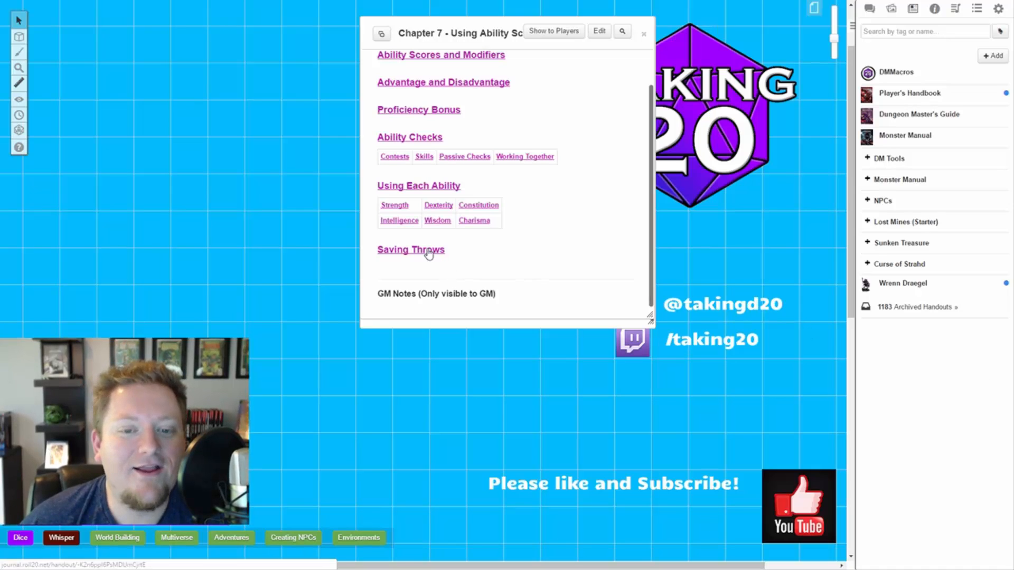
right_click(410, 249)
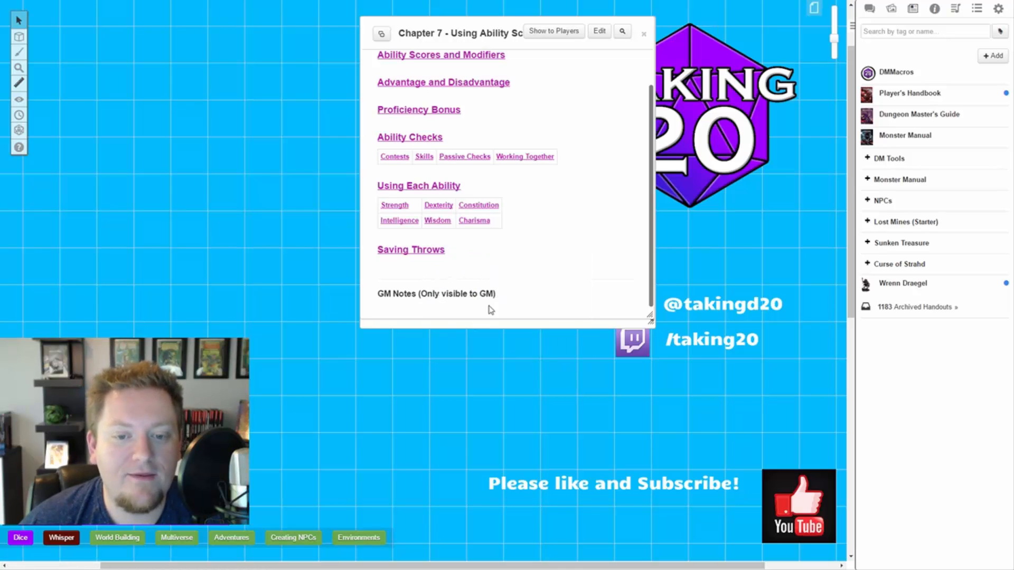
left_click(872, 8)
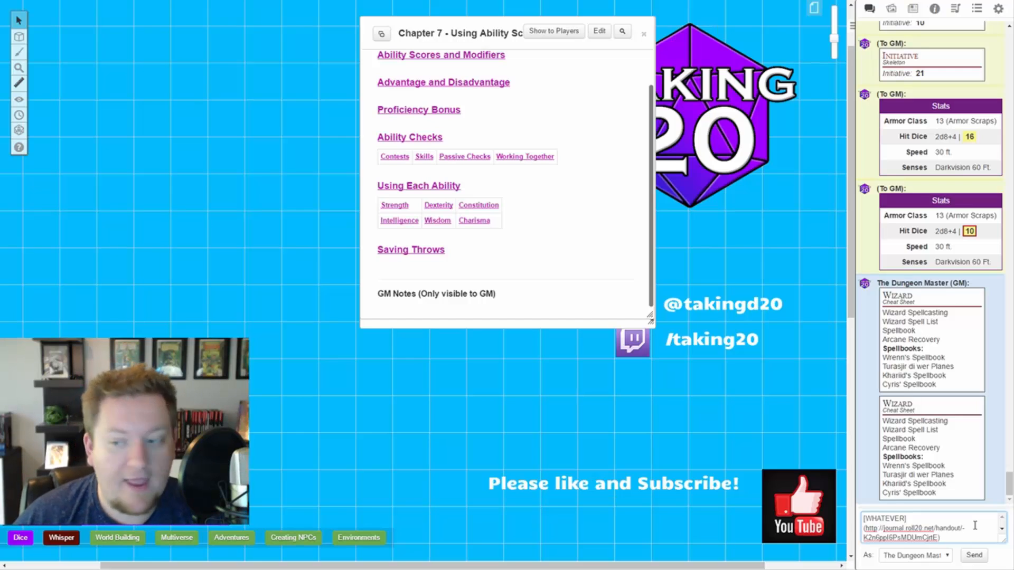
Post the WHATEVER link message, follow it, then close both open handouts.
left_click(973, 554)
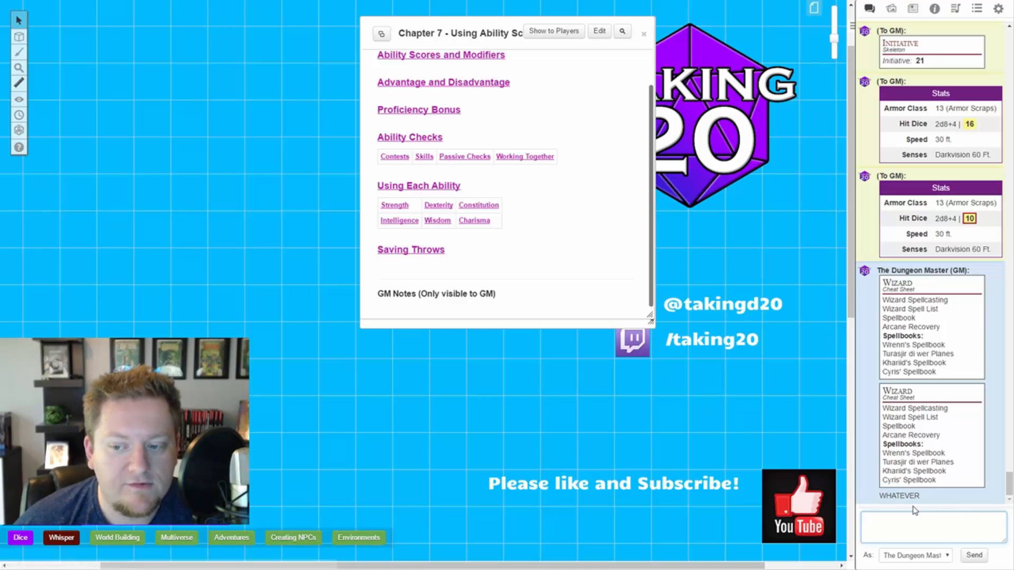
left_click(410, 249)
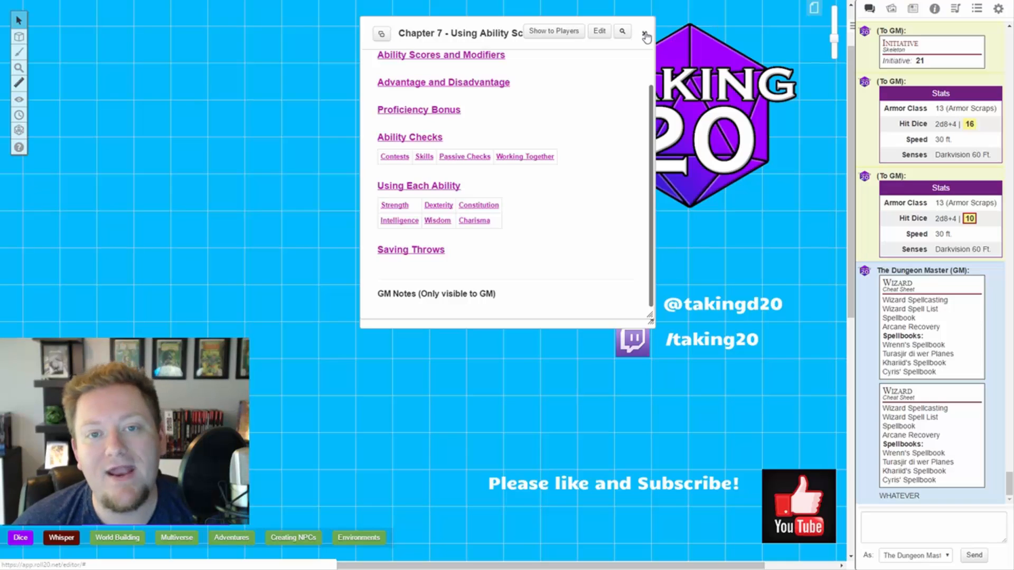
left_click(381, 30)
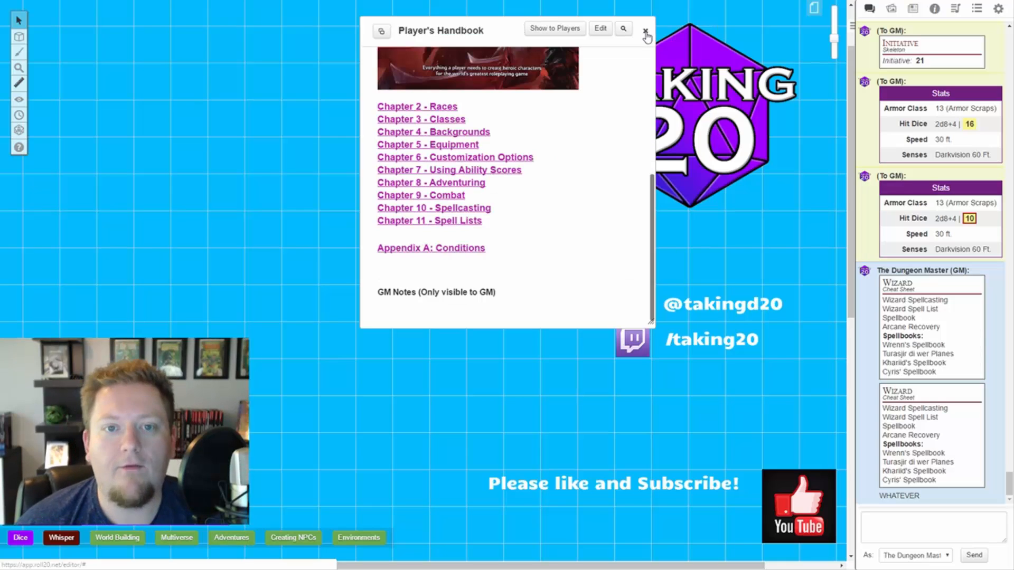
left_click(647, 33)
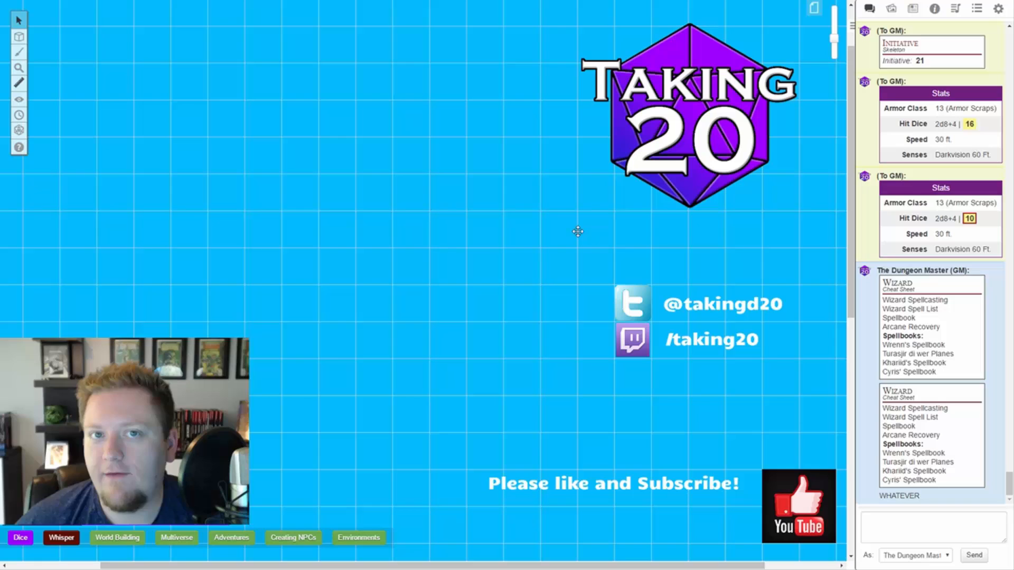
mouse_move(541, 266)
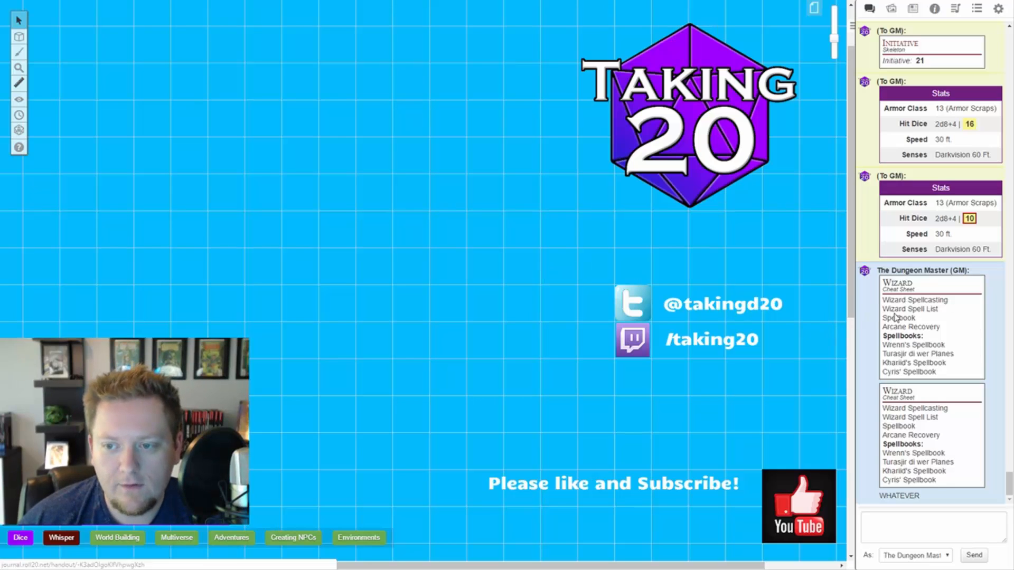
left_click(898, 318)
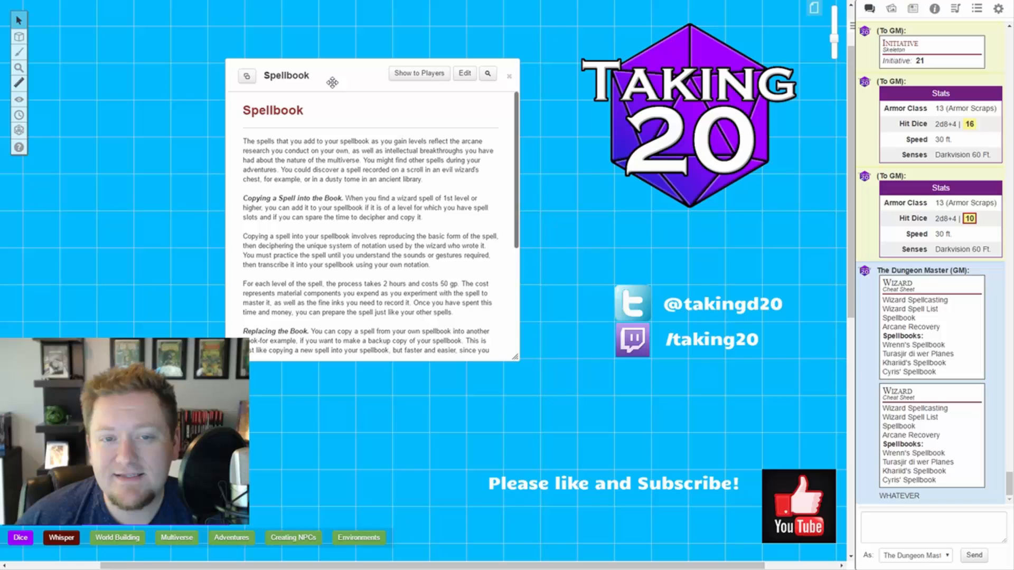
left_click(509, 76)
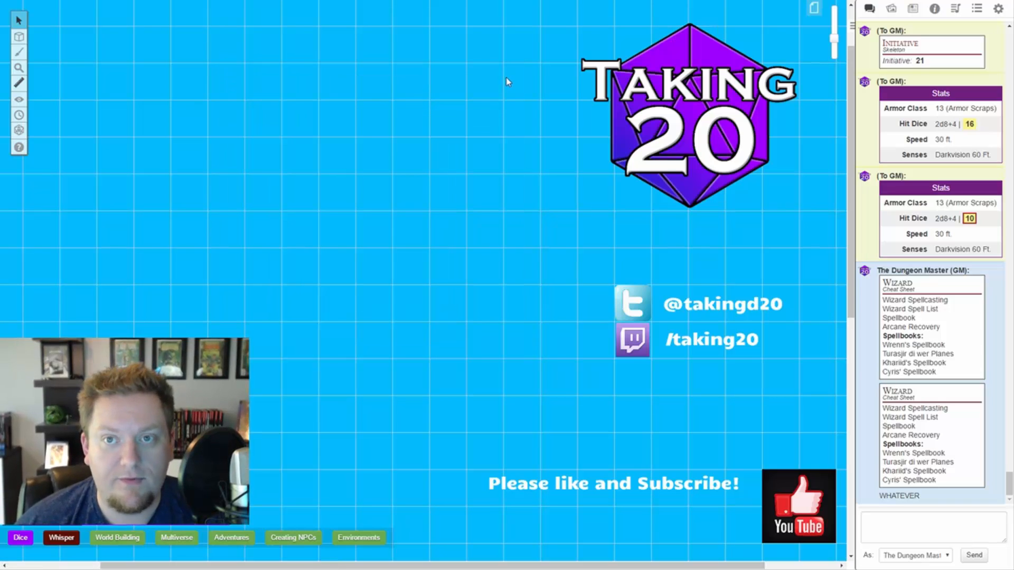
mouse_move(550, 229)
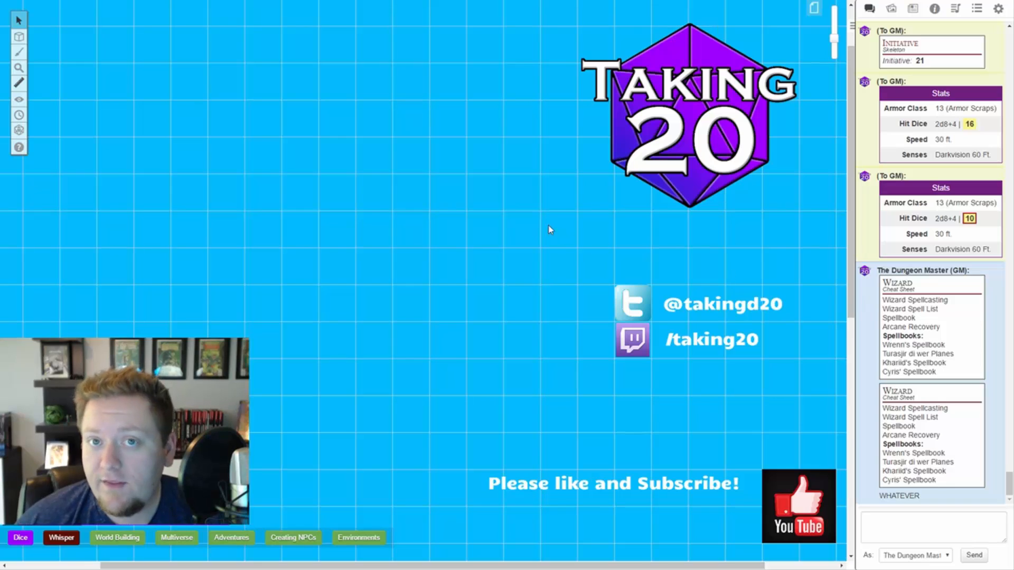
mouse_move(521, 234)
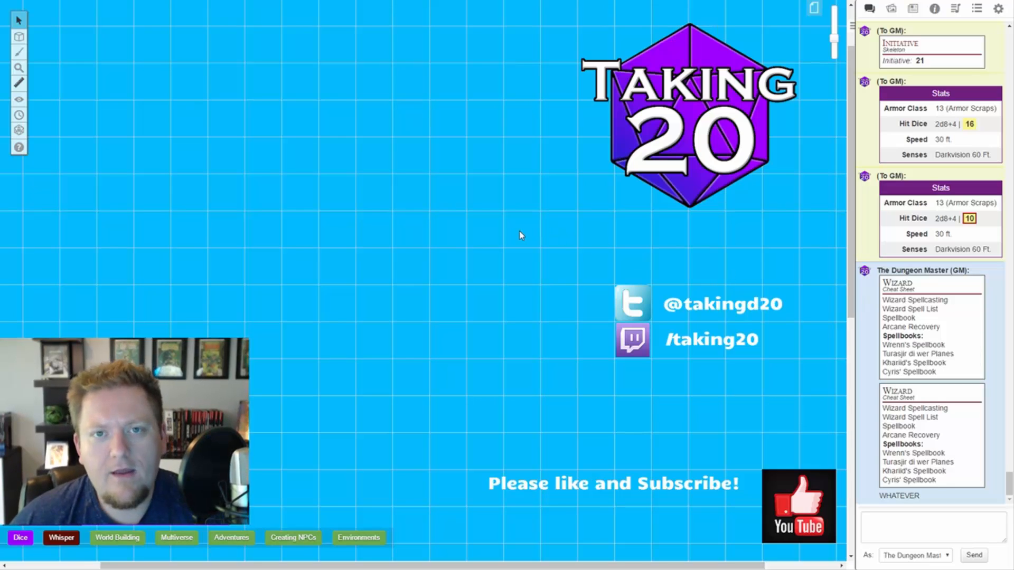
mouse_move(497, 232)
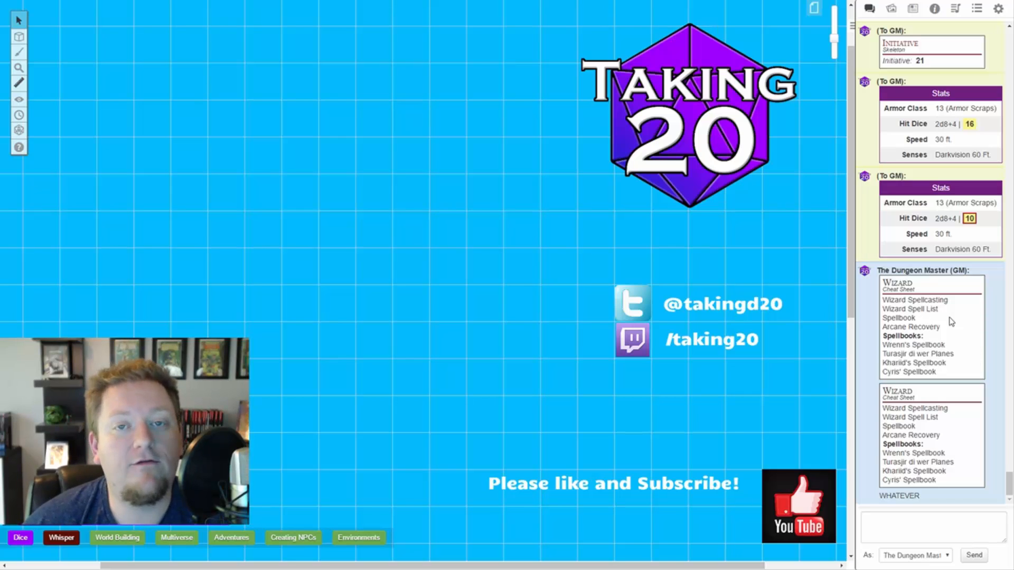
mouse_move(843, 281)
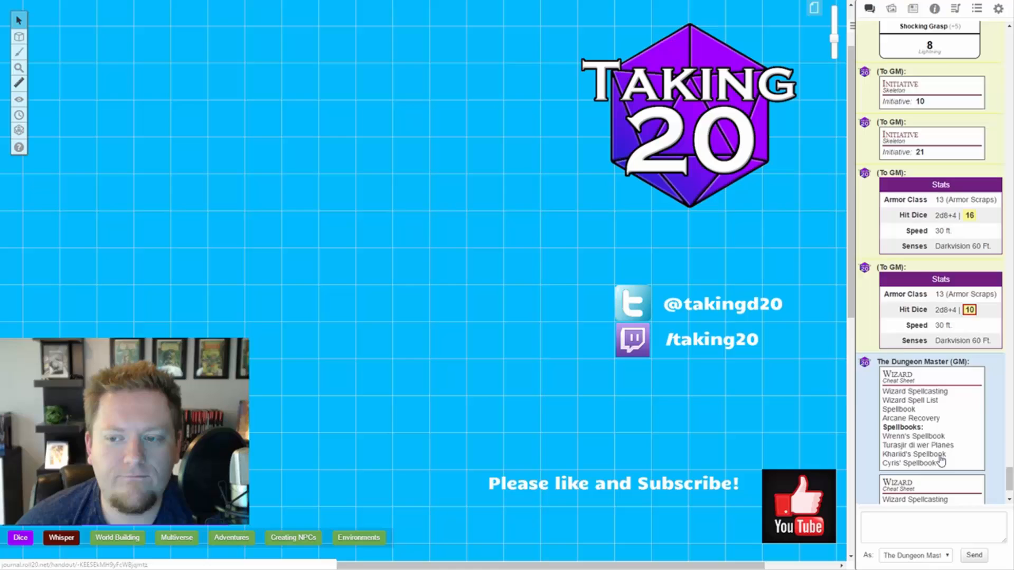
scroll("down", 3)
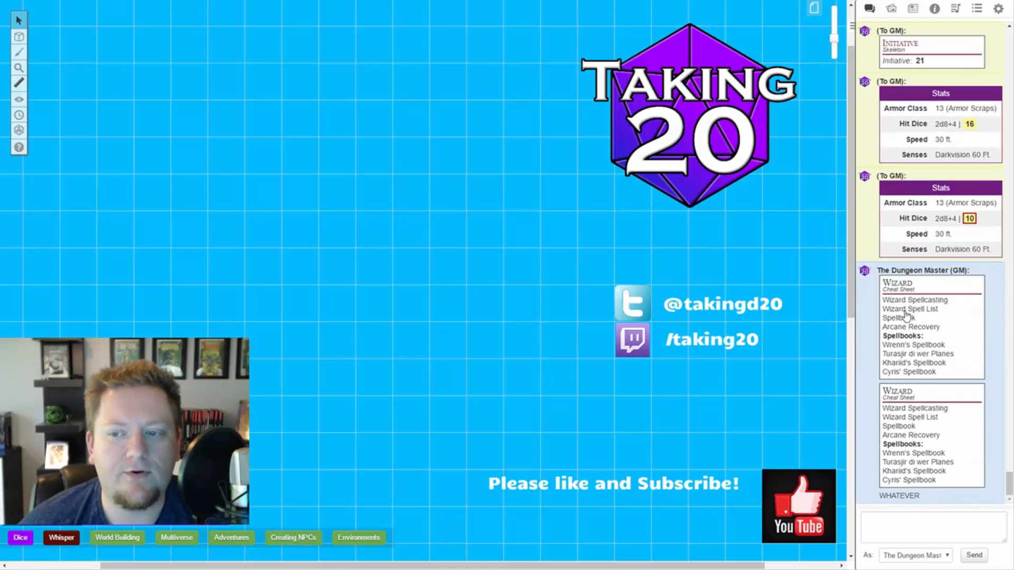
mouse_move(981, 401)
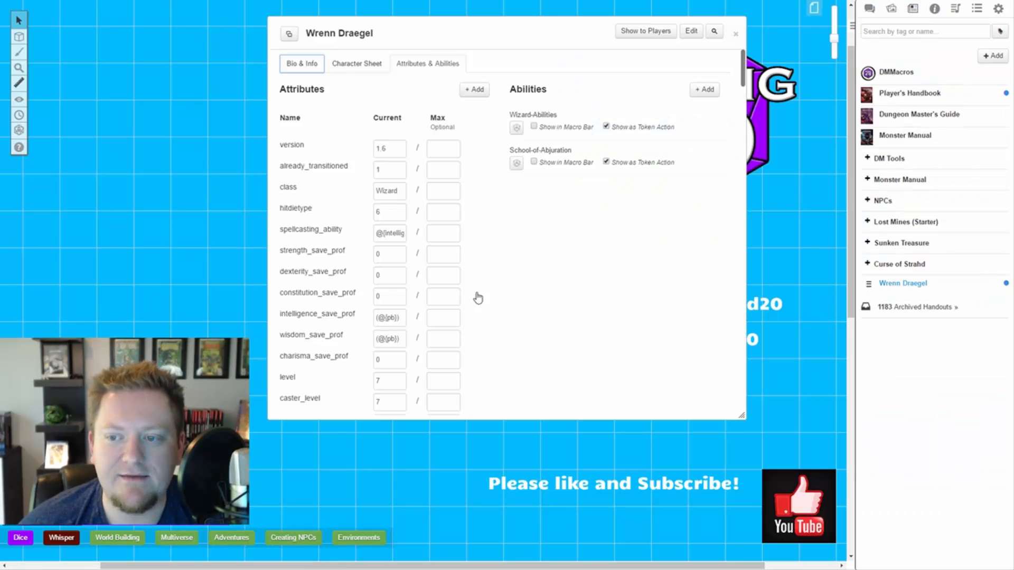
Close Wrenn Draegel's sheet and reopen his journal entry to Attributes & Abilities.
left_click(736, 33)
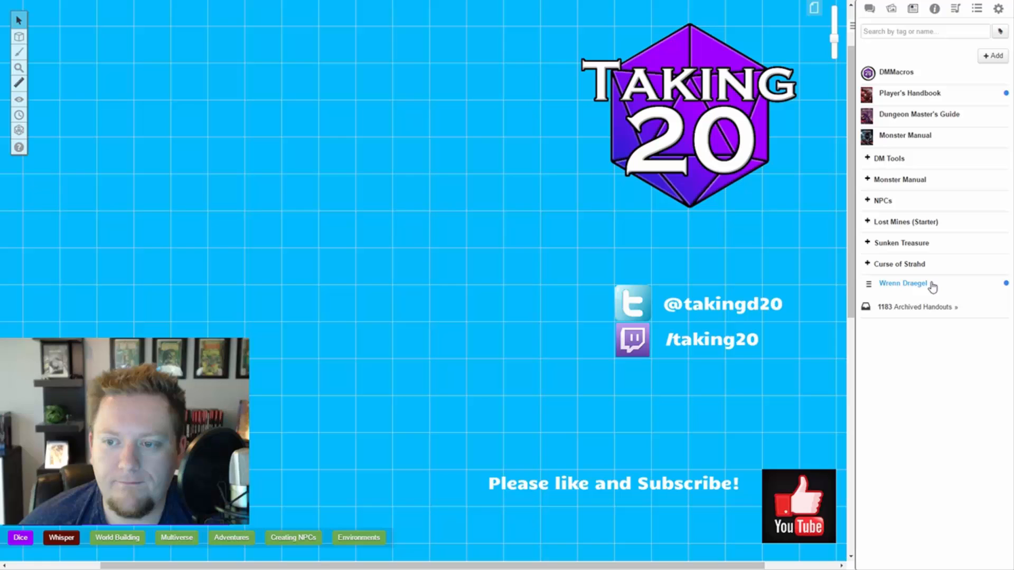
left_click(903, 283)
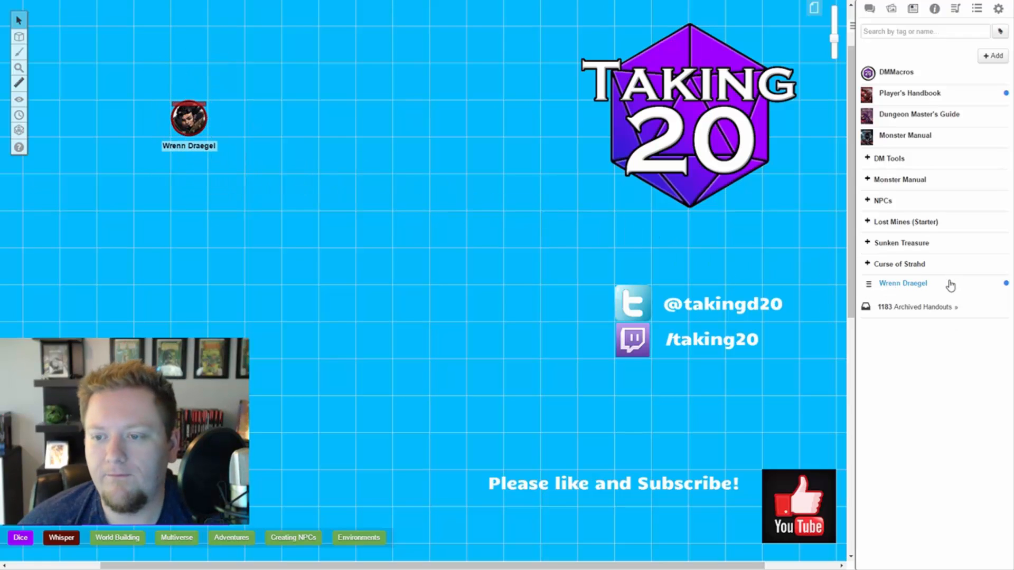
left_click(903, 283)
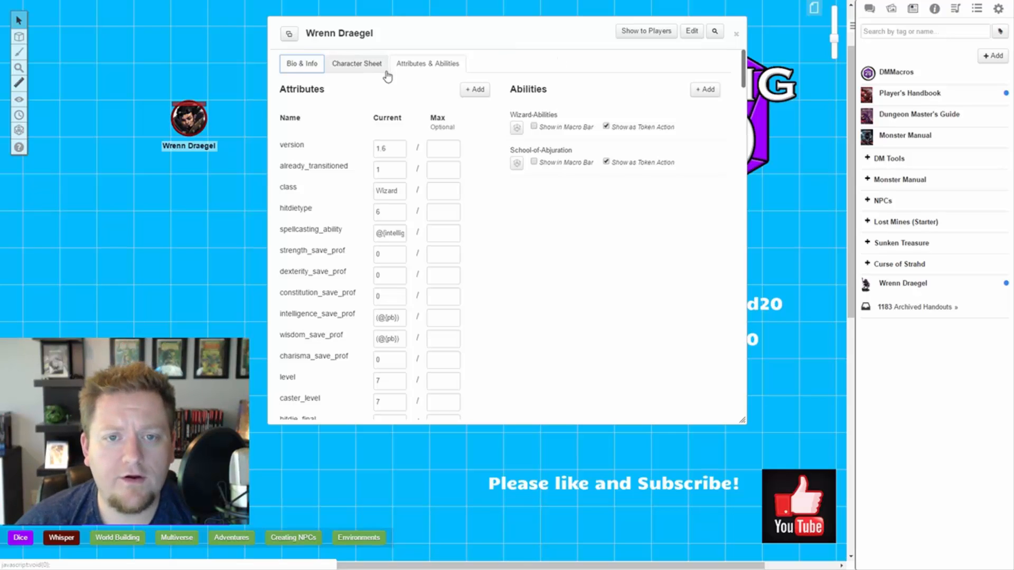
mouse_move(431, 70)
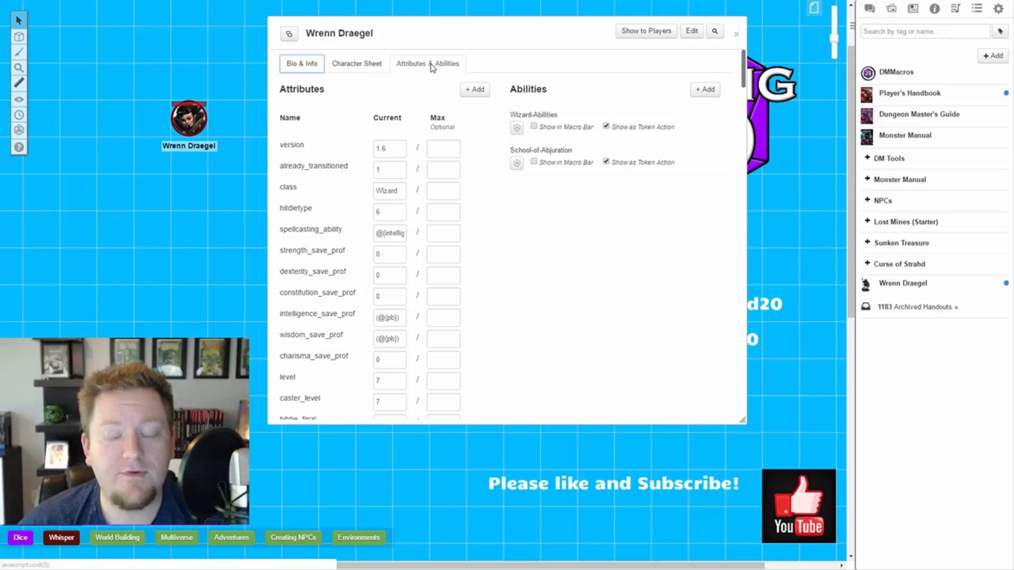
Add a new ability named Conditions to Wrenn Draegel's sheet and begin its macro.
left_click(704, 89)
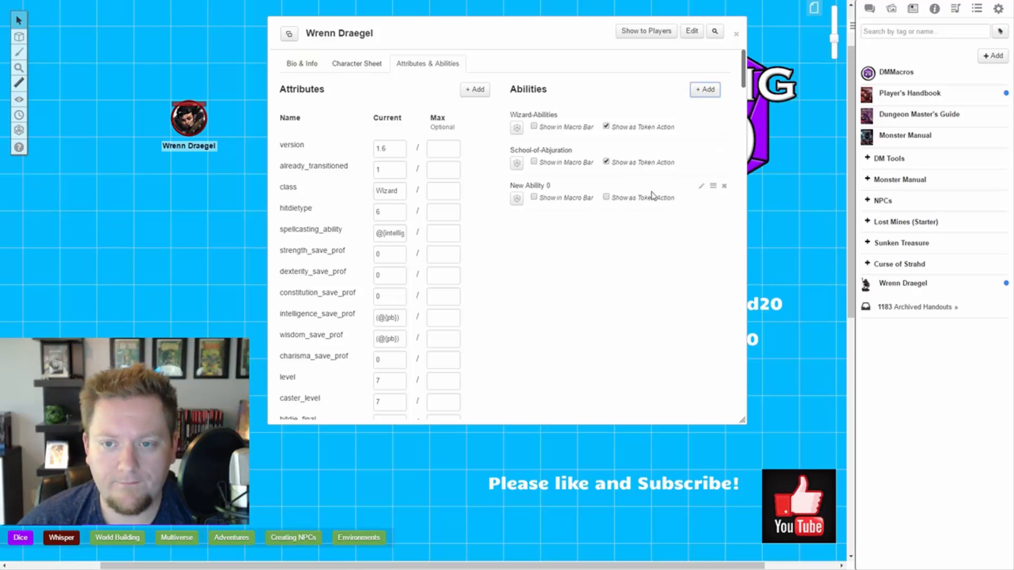
left_click(701, 186)
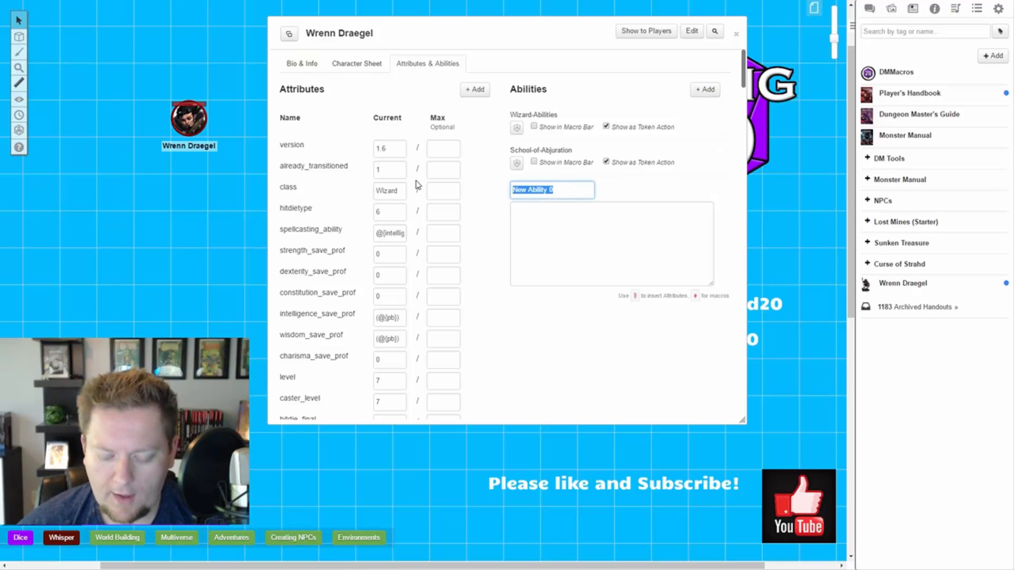
type("Conditio")
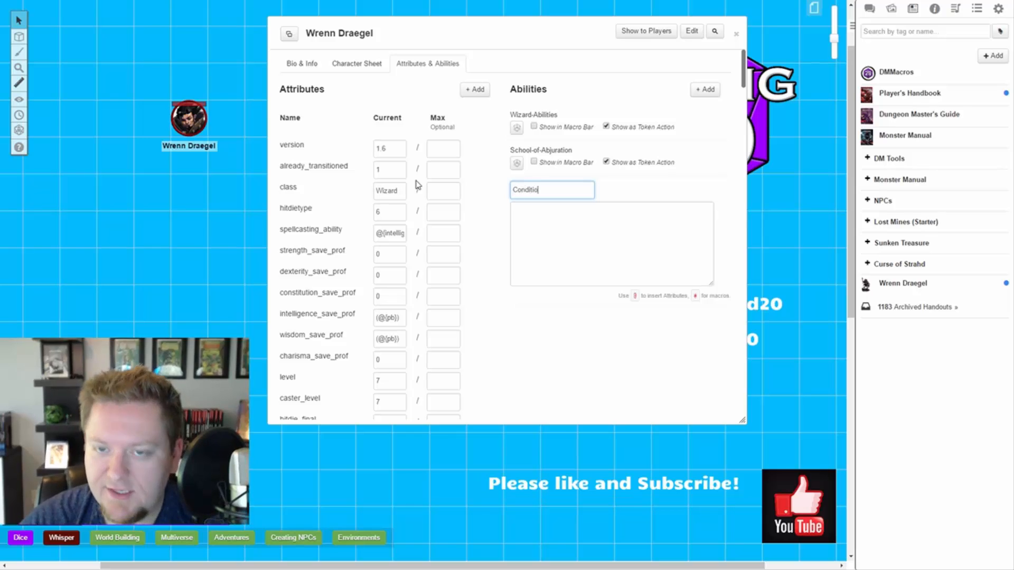
type("ns")
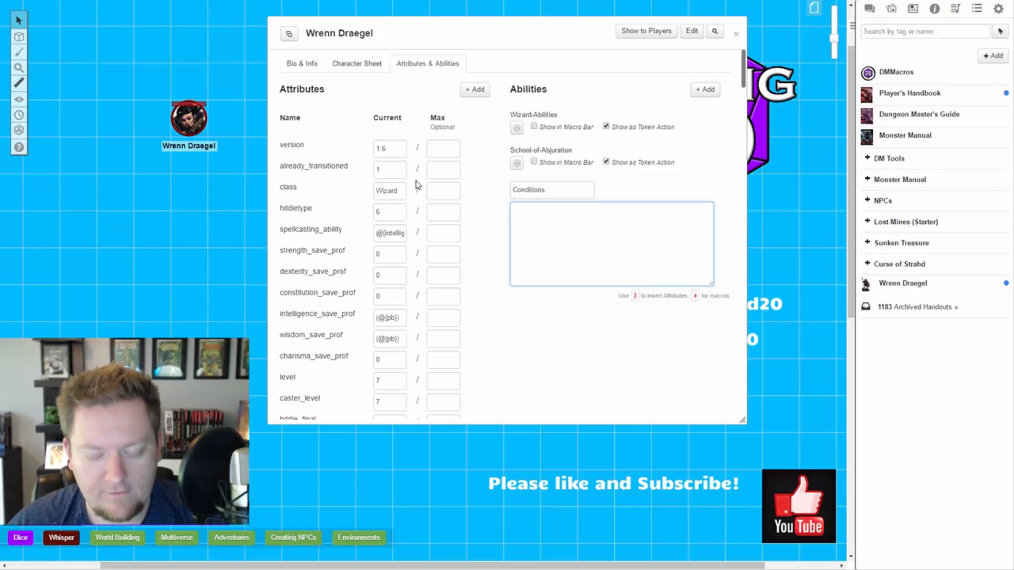
left_click(611, 243)
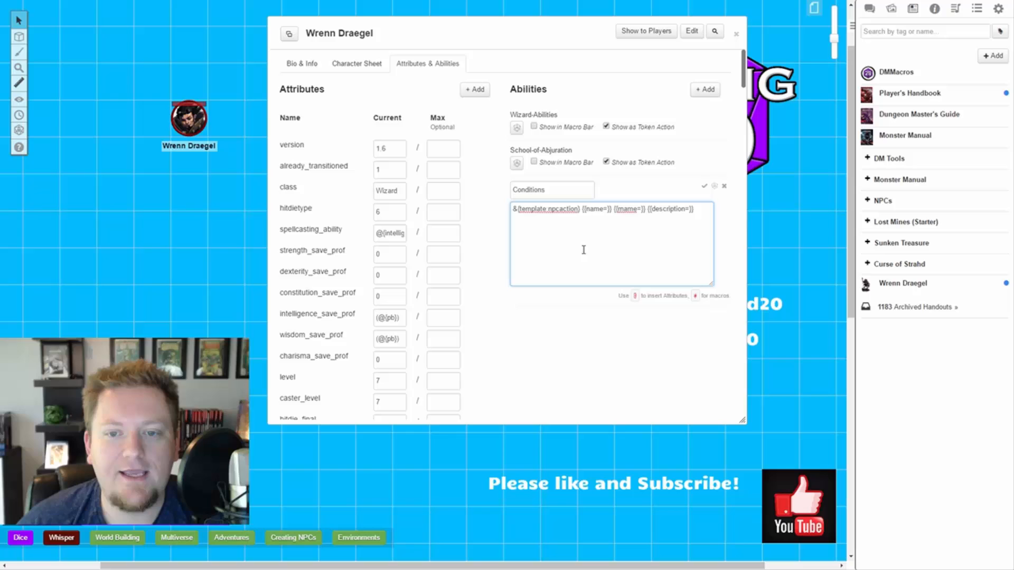
Fill the npcaction template with name Conditions, rname Cheat Sheet and description [Conditions].
left_click(606, 210)
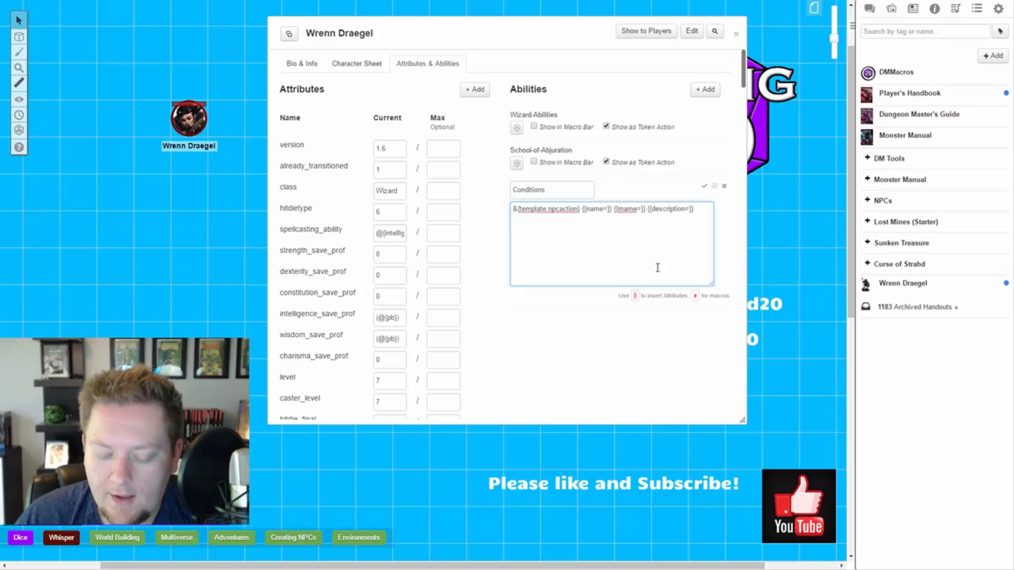
type("Conditions")
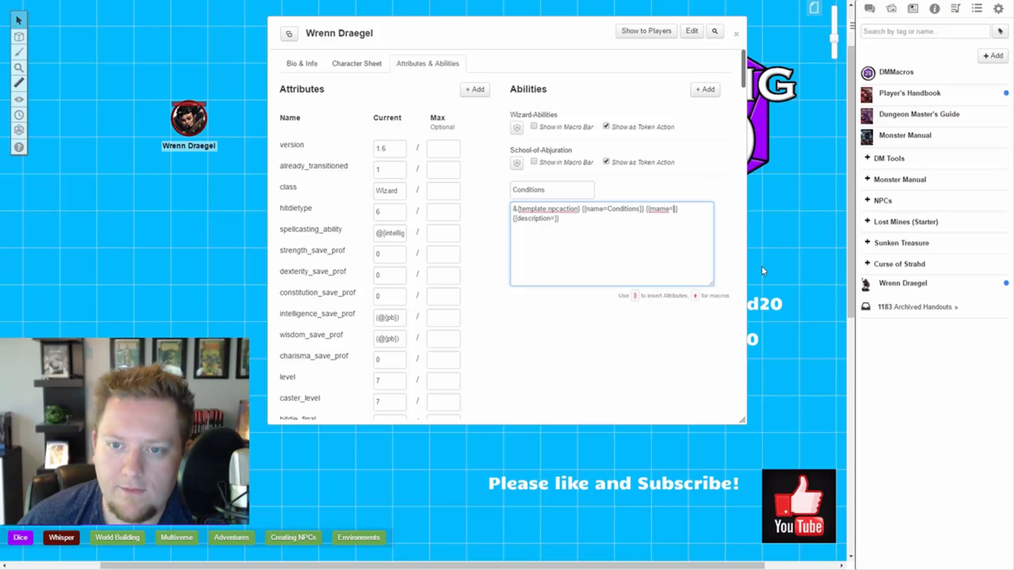
type("Cheet")
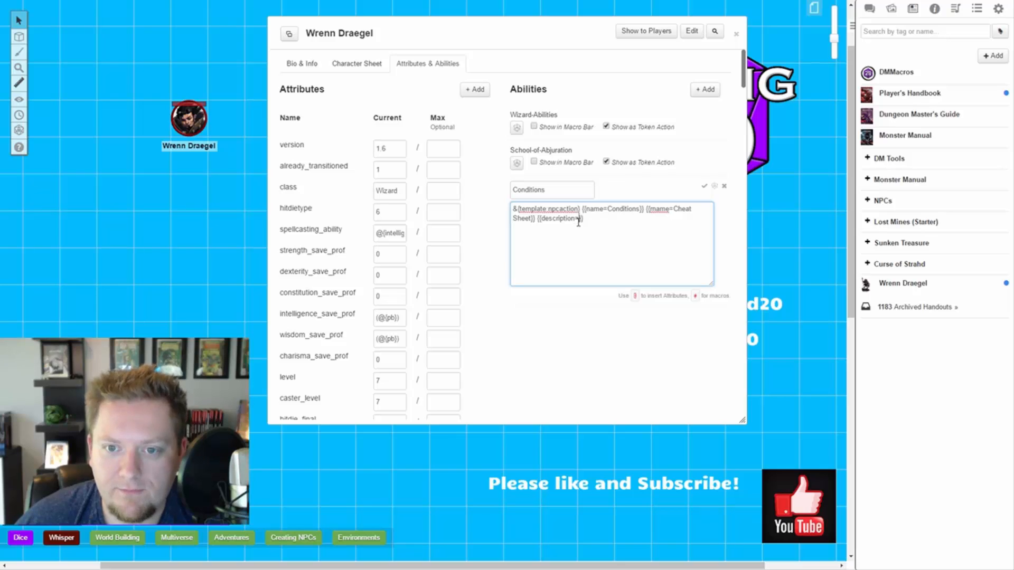
left_click(869, 8)
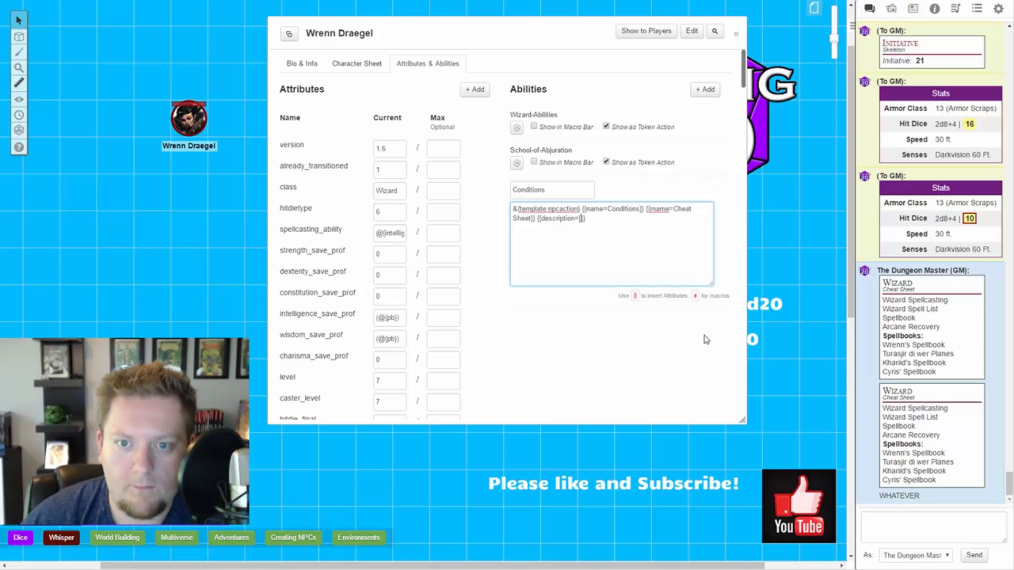
type("Conditions")
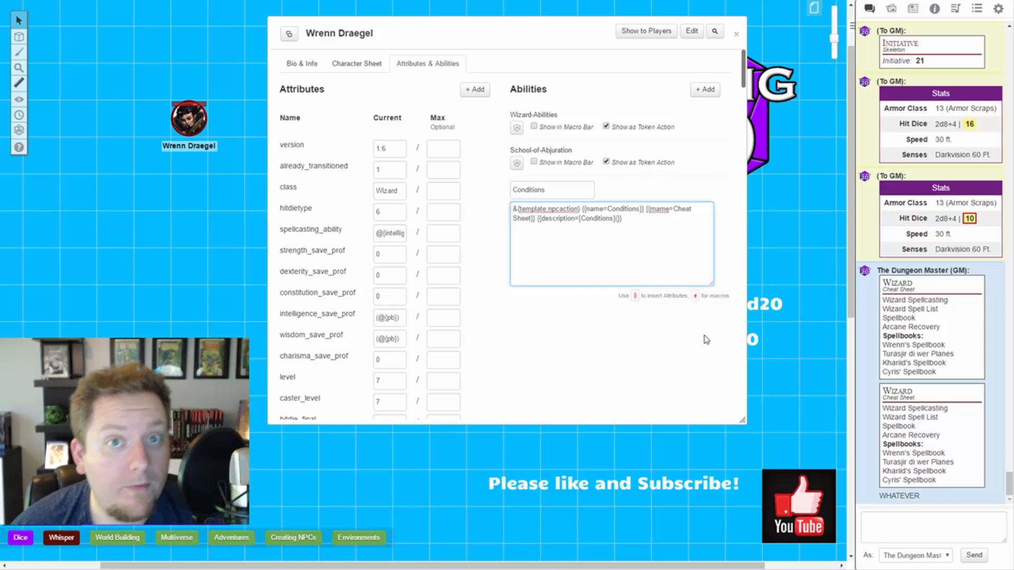
Copy the Appendix A: Conditions link from the Player's Handbook and close the handout.
left_click(913, 7)
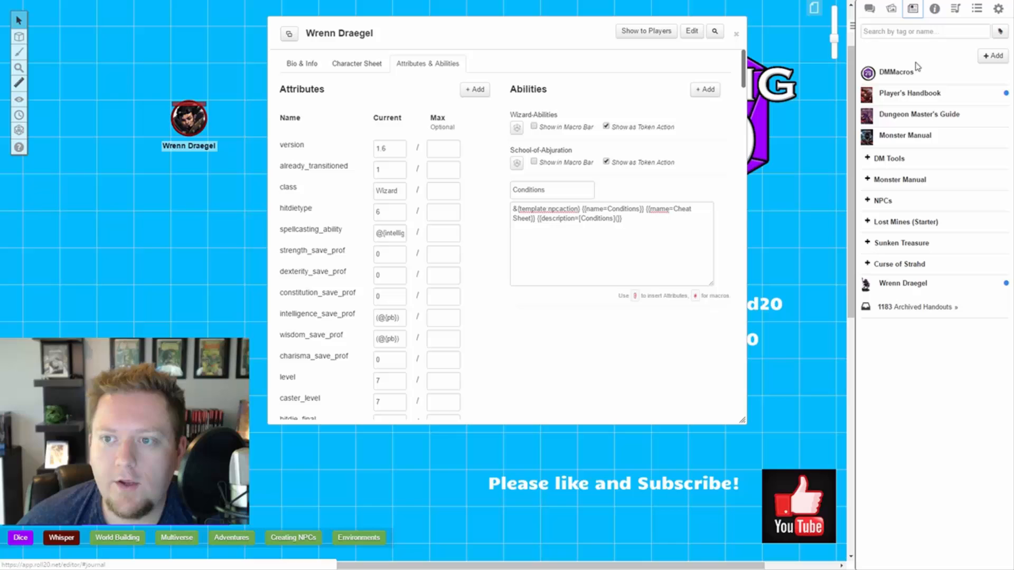
left_click(910, 93)
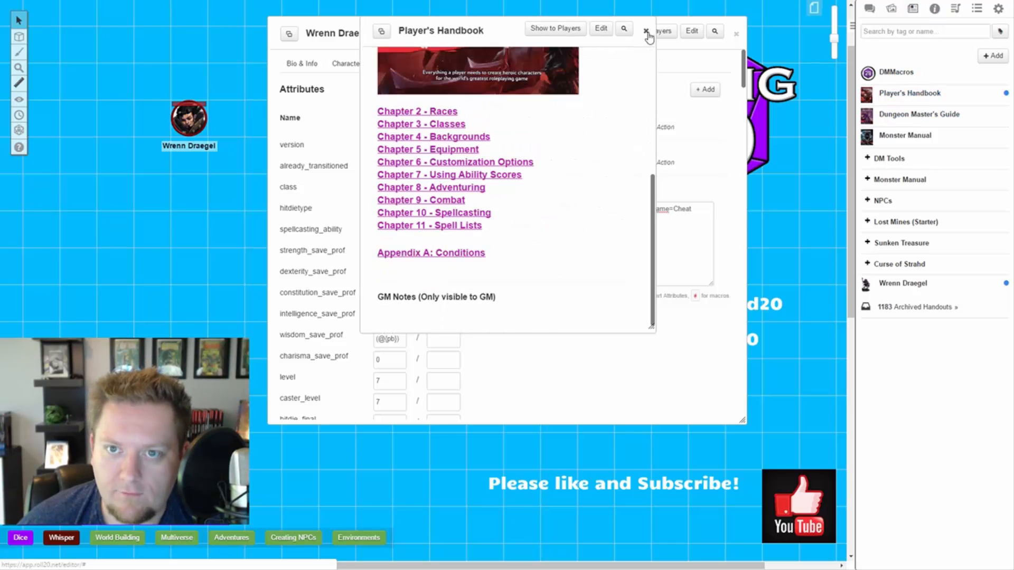
right_click(430, 252)
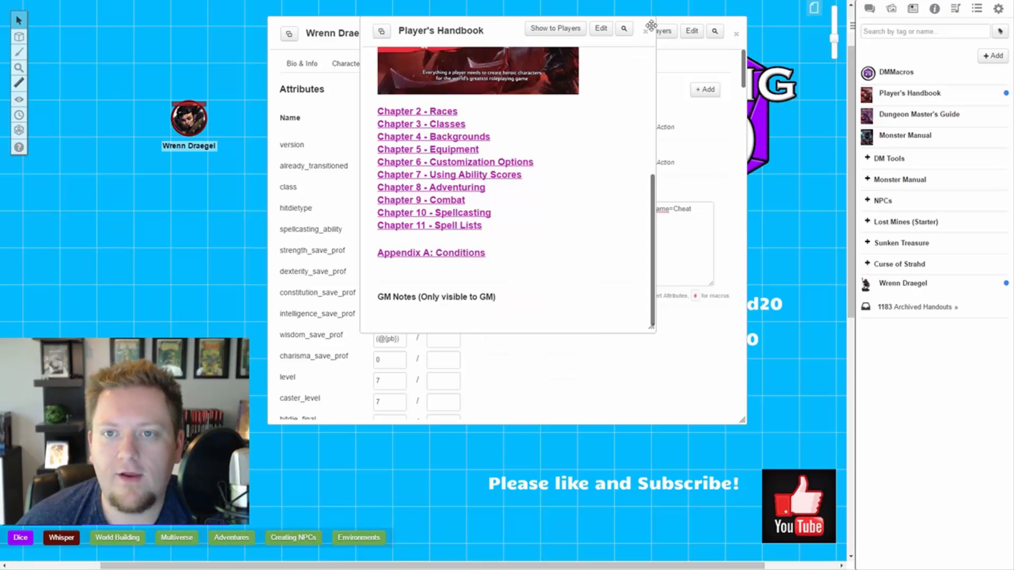
left_click(736, 32)
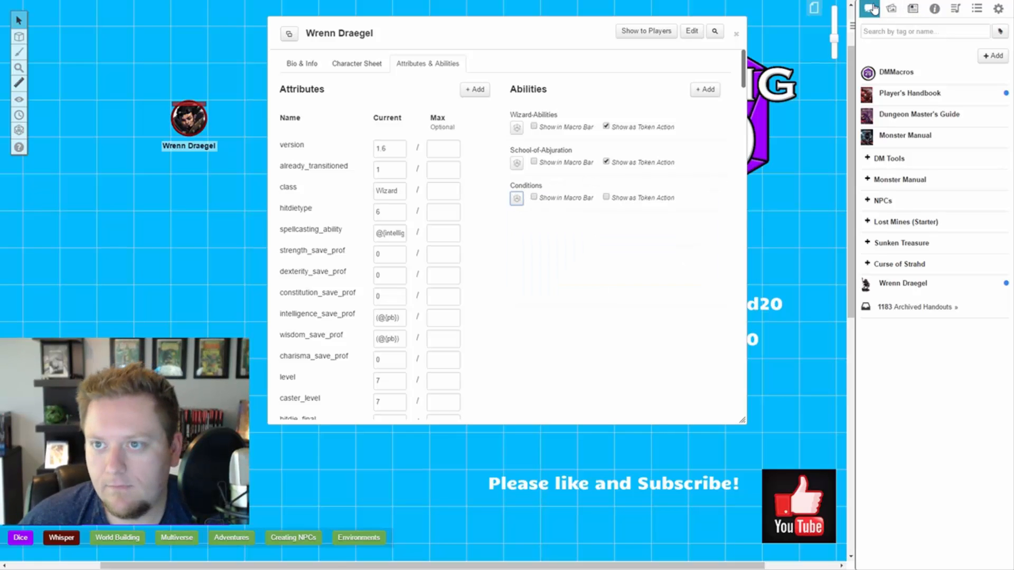
Show the chat log to run the Conditions ability's Cheat Sheet card.
left_click(869, 8)
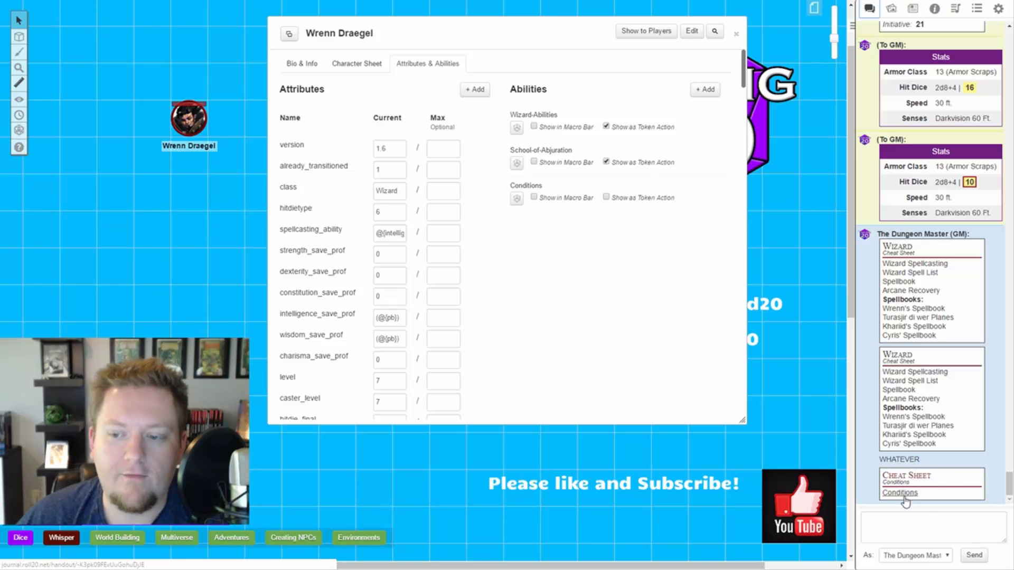
mouse_move(707, 191)
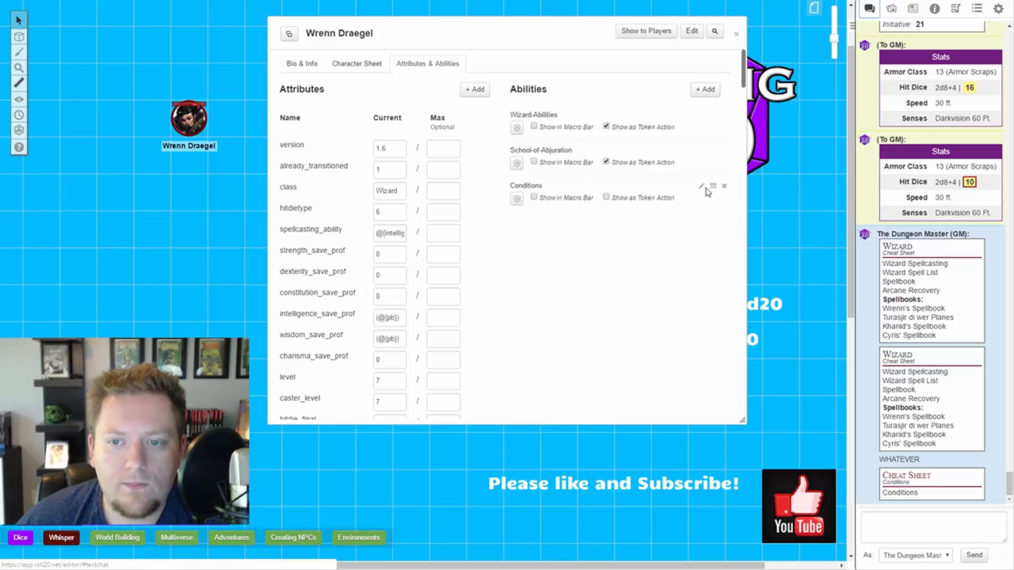
mouse_move(704, 206)
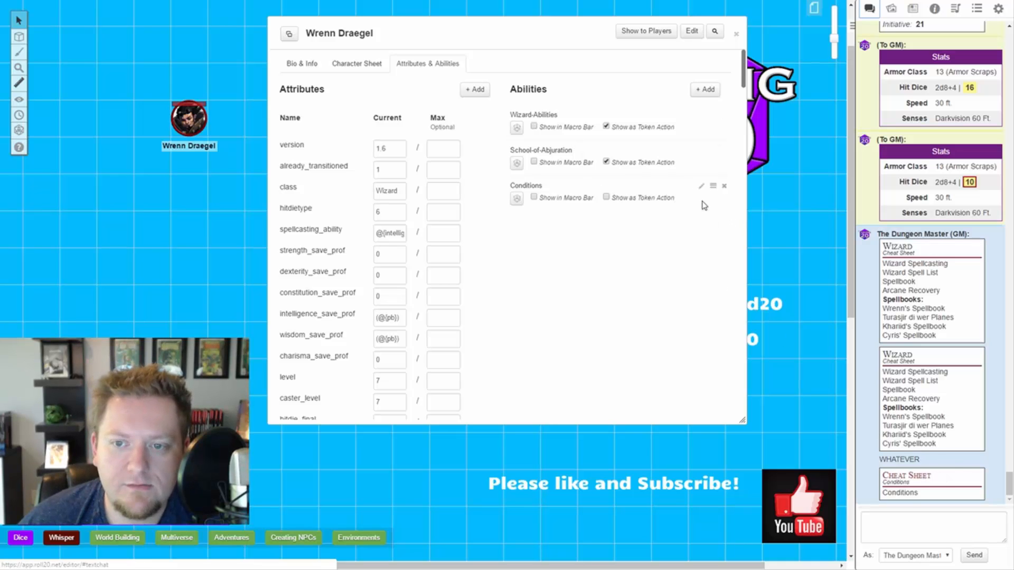
Link [Conditions] to the handout URL, change rname to Conditions, and save the macro.
left_click(700, 186)
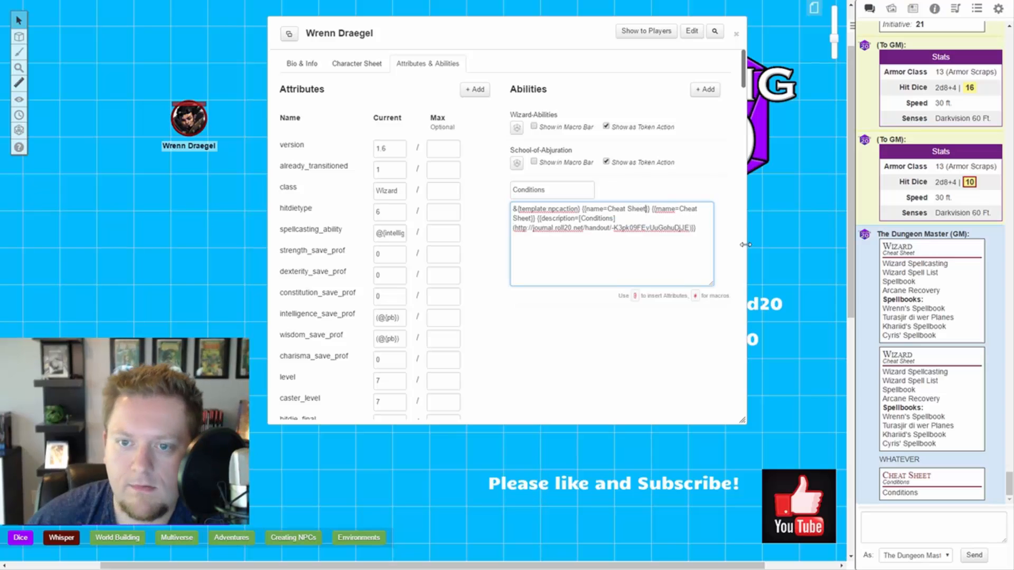
left_click(598, 253)
type("}")
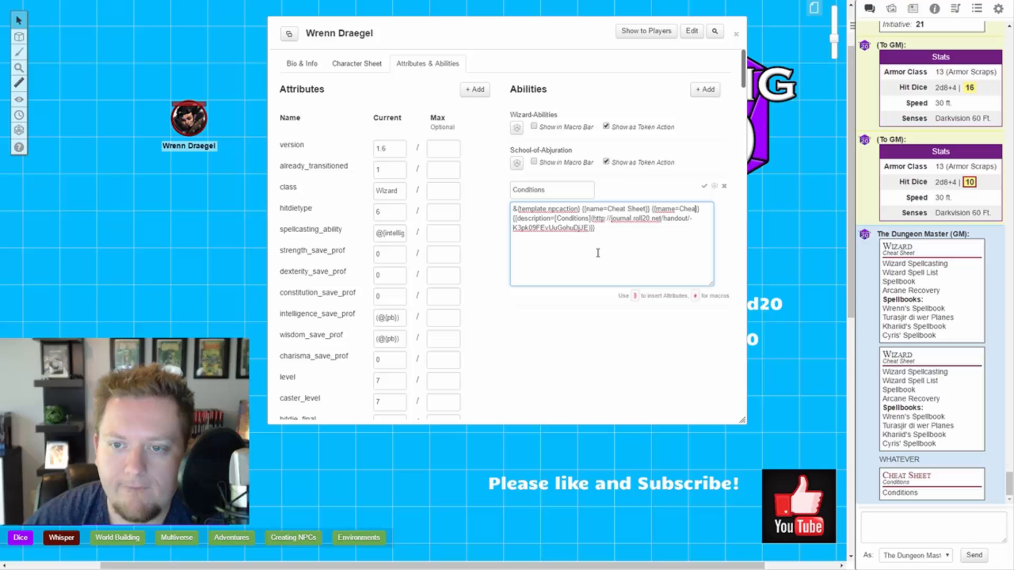
type("Condit")
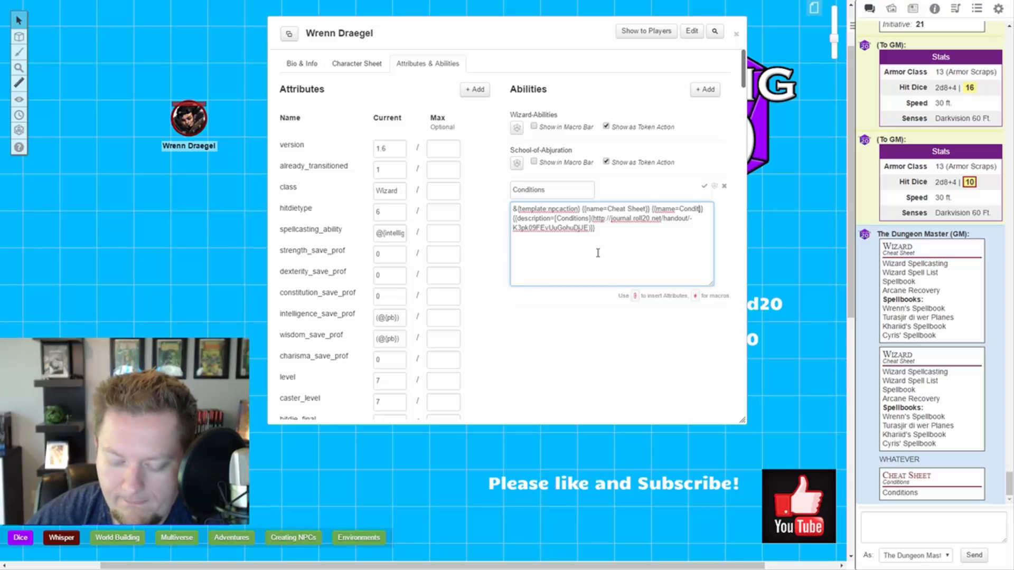
left_click(704, 186)
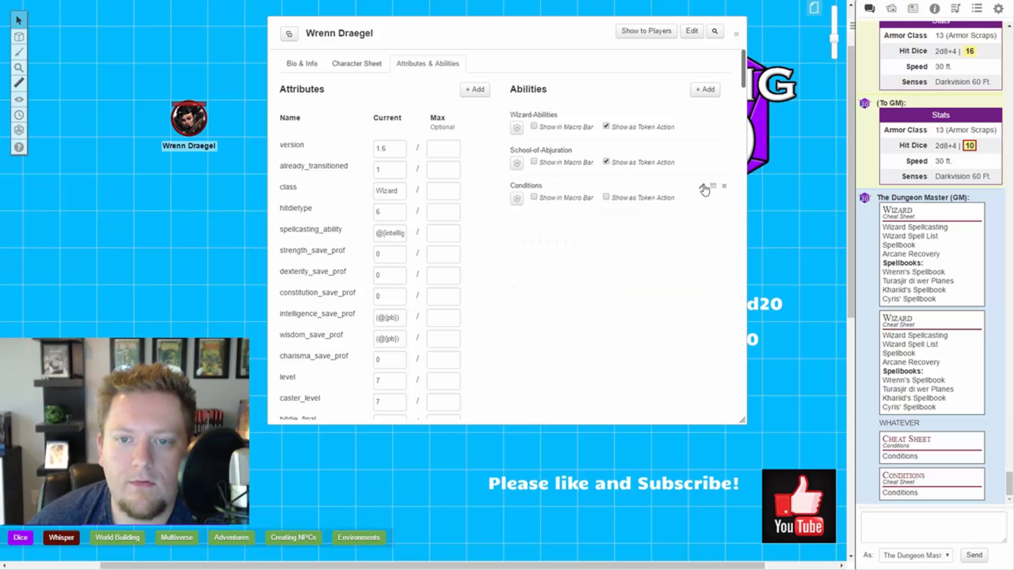
Scroll the chat log to view the newly posted Conditions card.
scroll("down", 3)
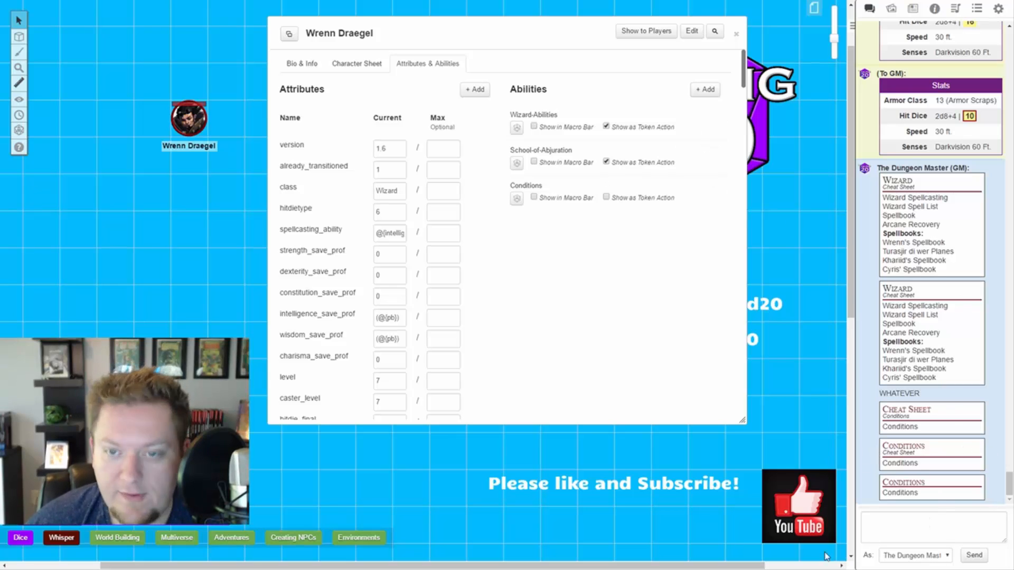
mouse_move(632, 433)
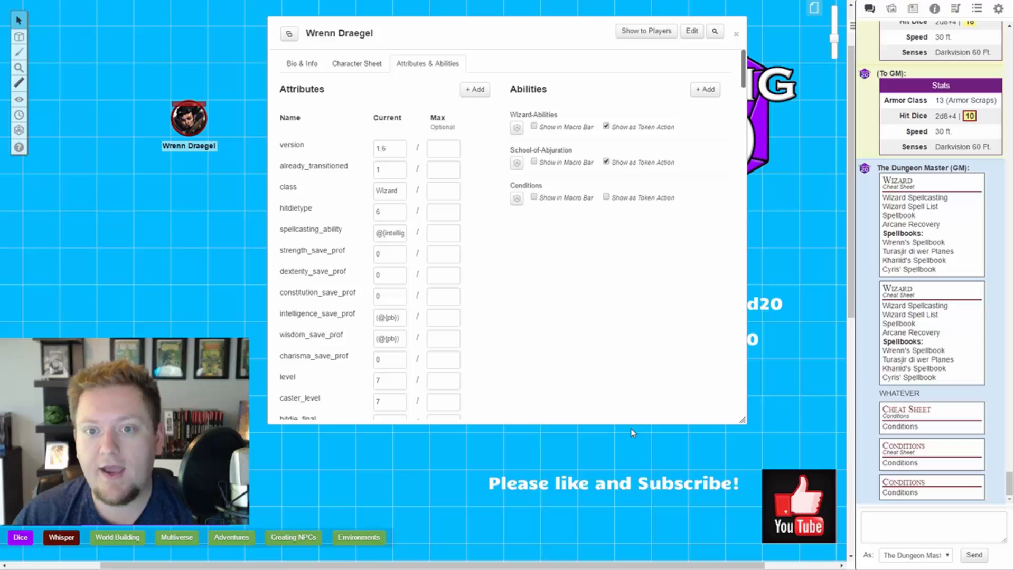
mouse_move(613, 396)
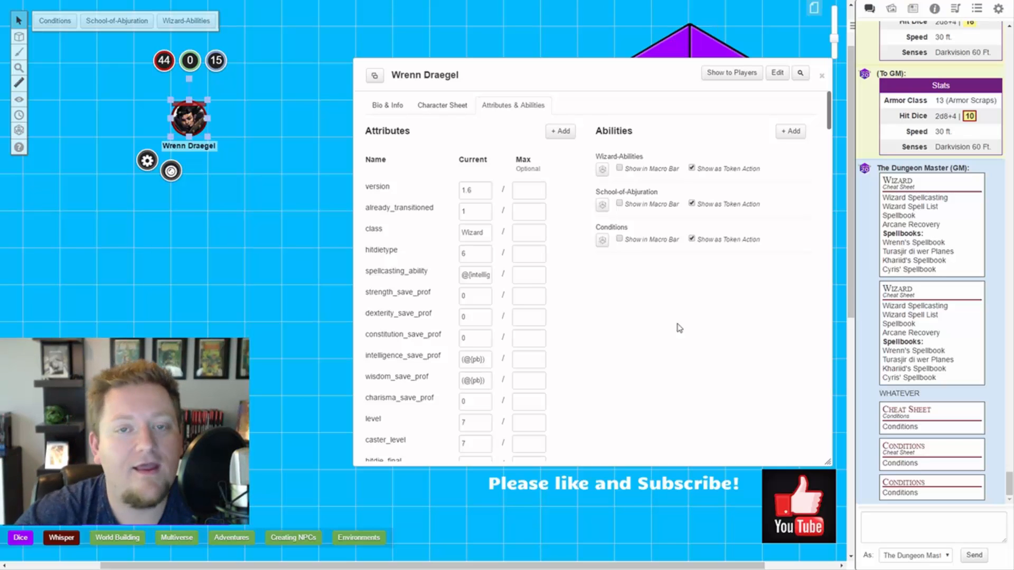
mouse_move(343, 131)
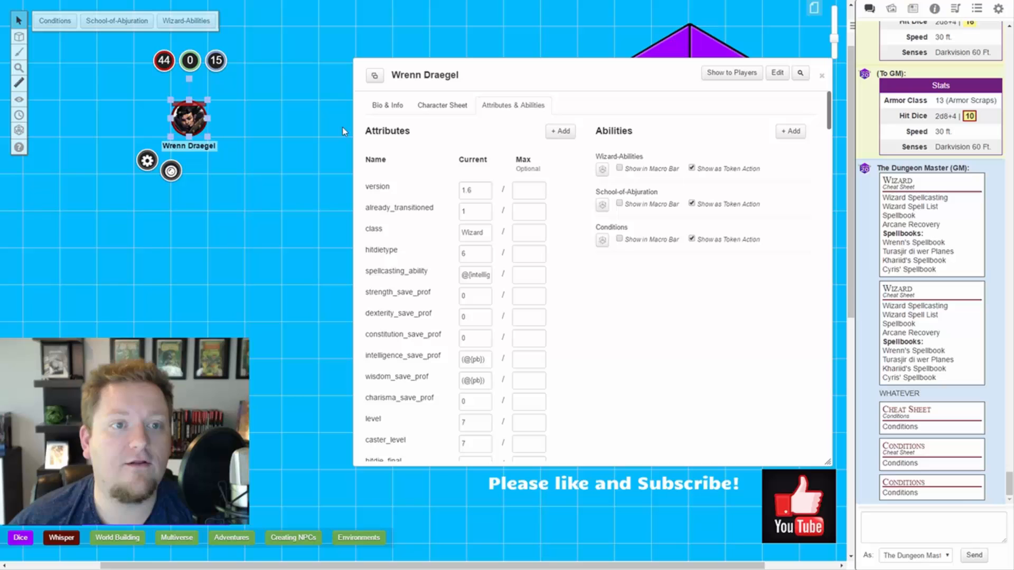